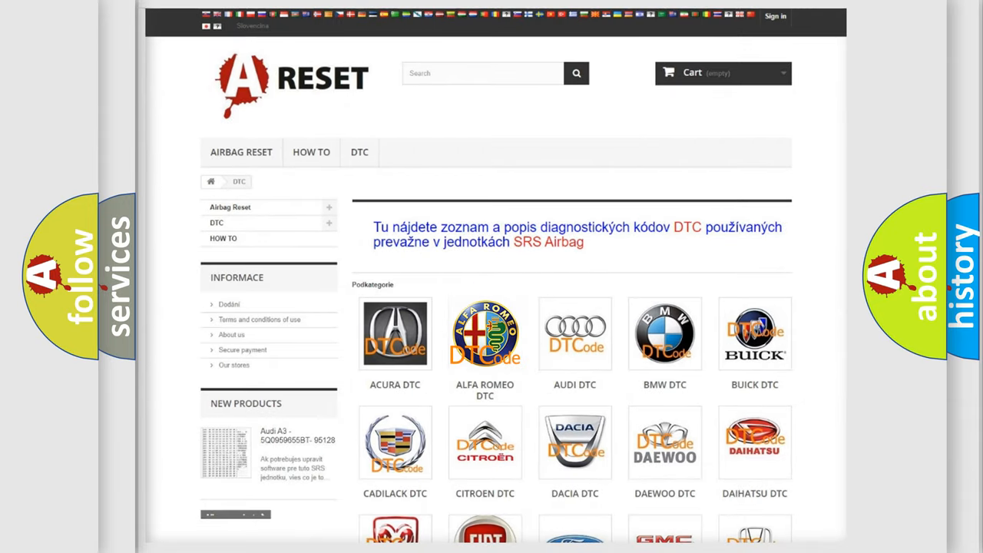
Step: Show the Alfa Romeo DTC list and scroll through its B-, C- and P-series airbag codes
click(485, 333)
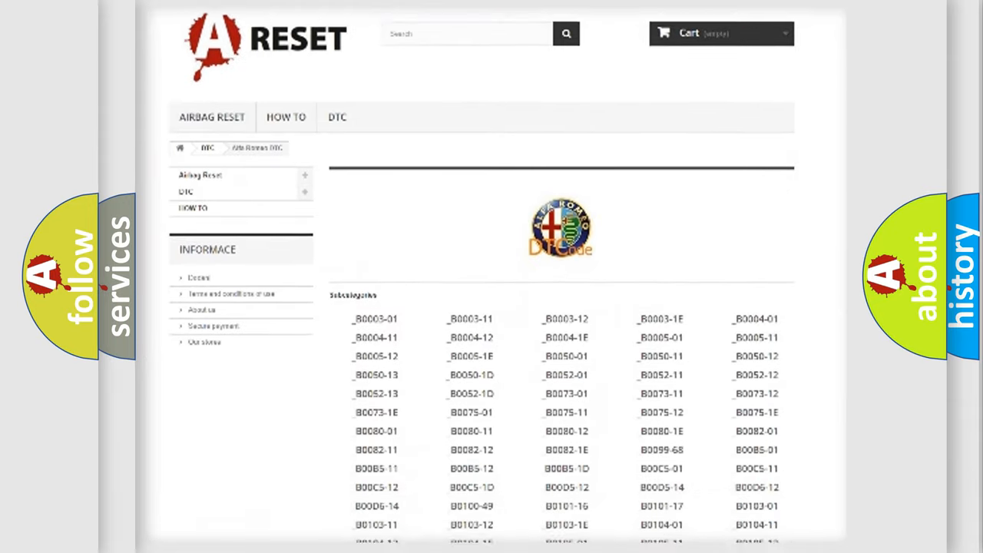
scroll(down, 3)
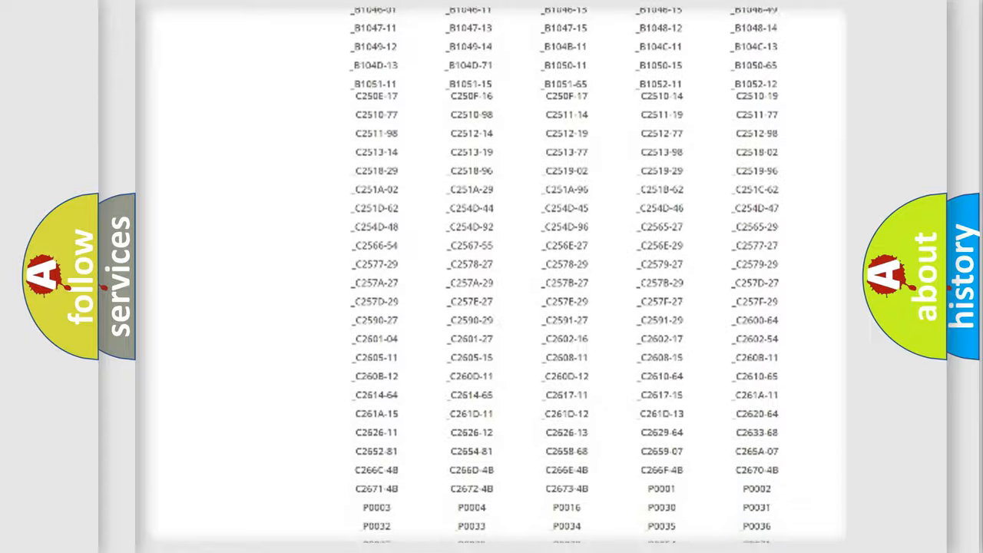
scroll(up, 3)
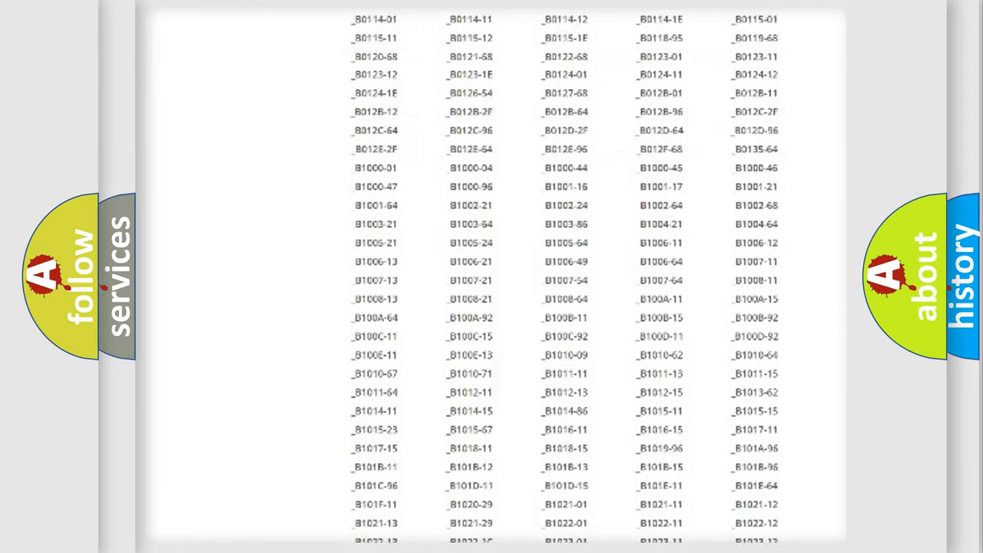